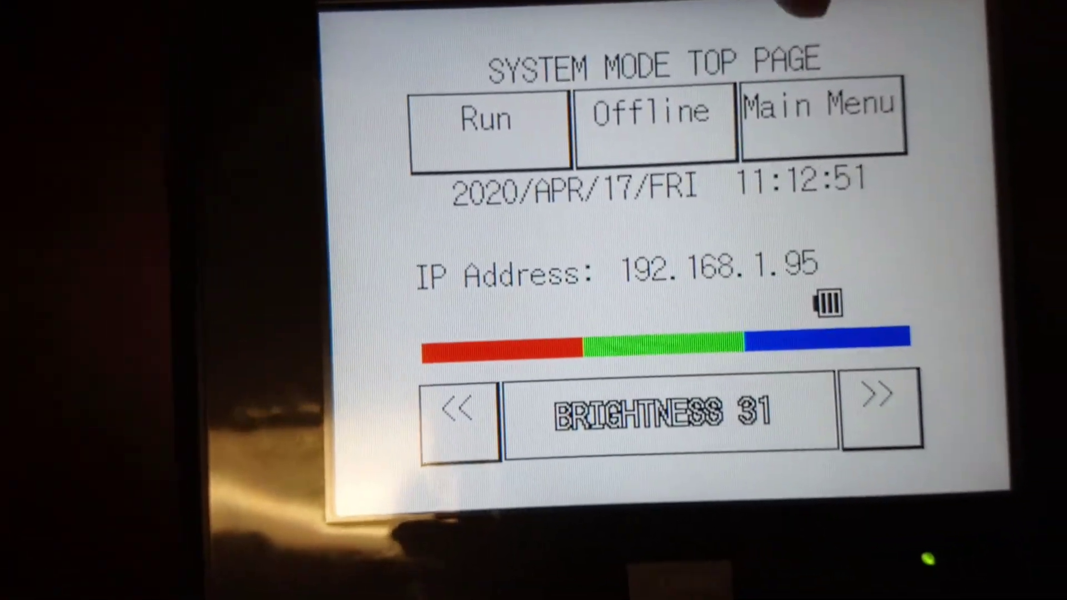
Reach the panel's Initial Setting to enter IP 192.168.0.100 and subnet 255.255.255.0
{"action": "left_click", "coordinate": [822, 115]}
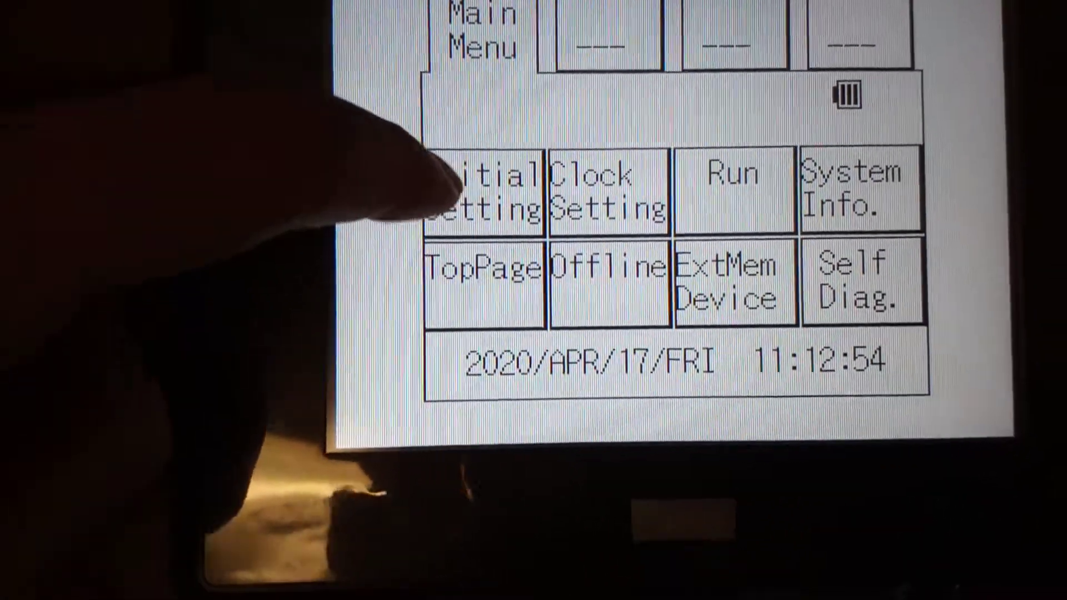
{"action": "left_click", "coordinate": [491, 197]}
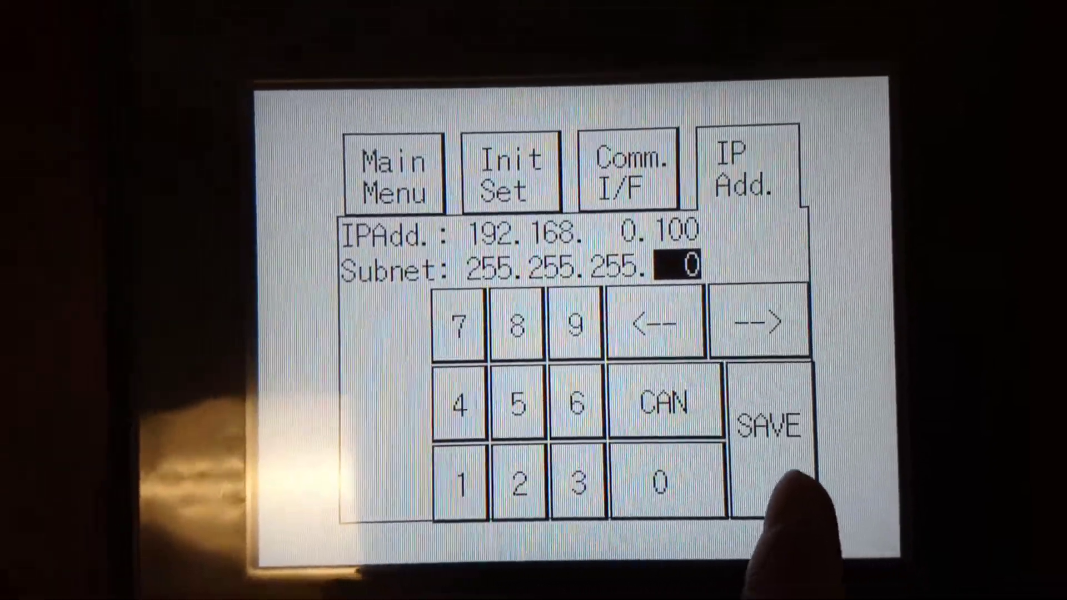
Save the new IP 192.168.0.100 and subnet on the panel until 'Completed' shows
{"action": "left_click", "coordinate": [769, 422]}
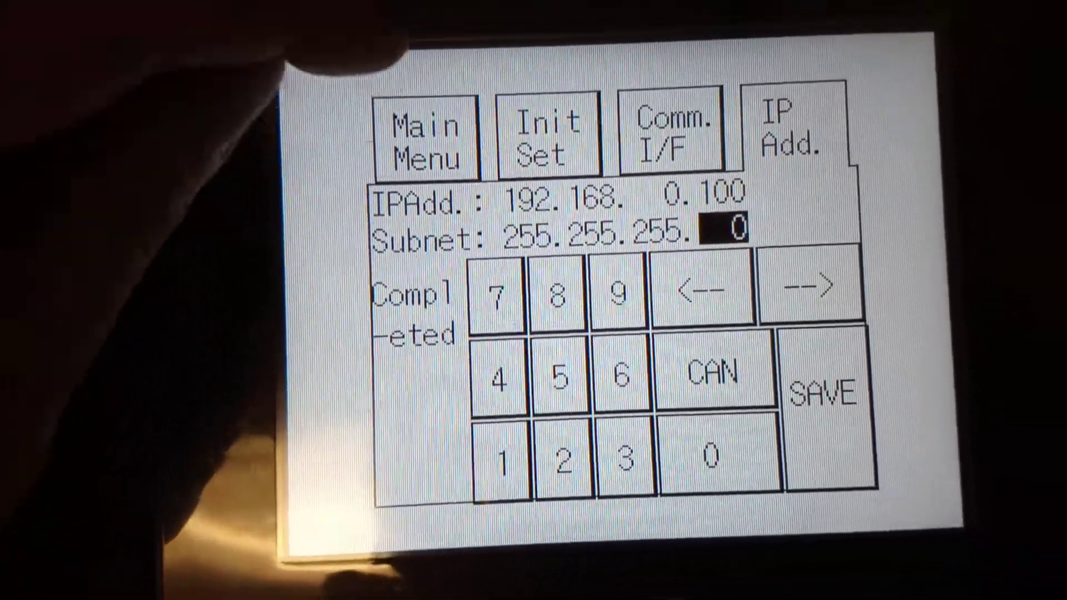
{"action": "left_click", "coordinate": [427, 140]}
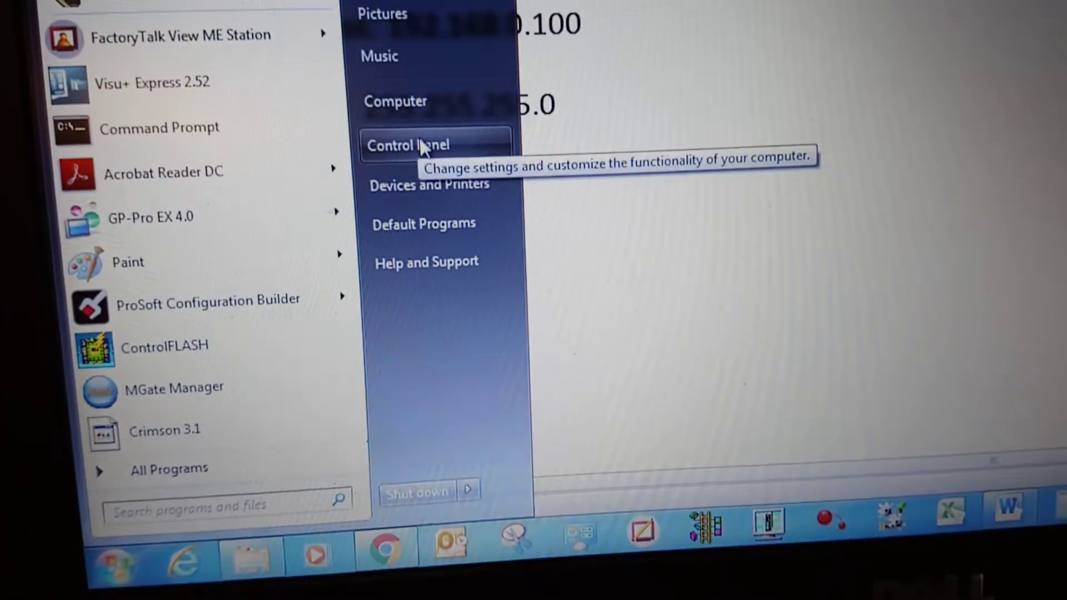
Reach the wired Local Area Connection's properties via Network and Sharing Center
{"action": "left_click", "coordinate": [408, 144]}
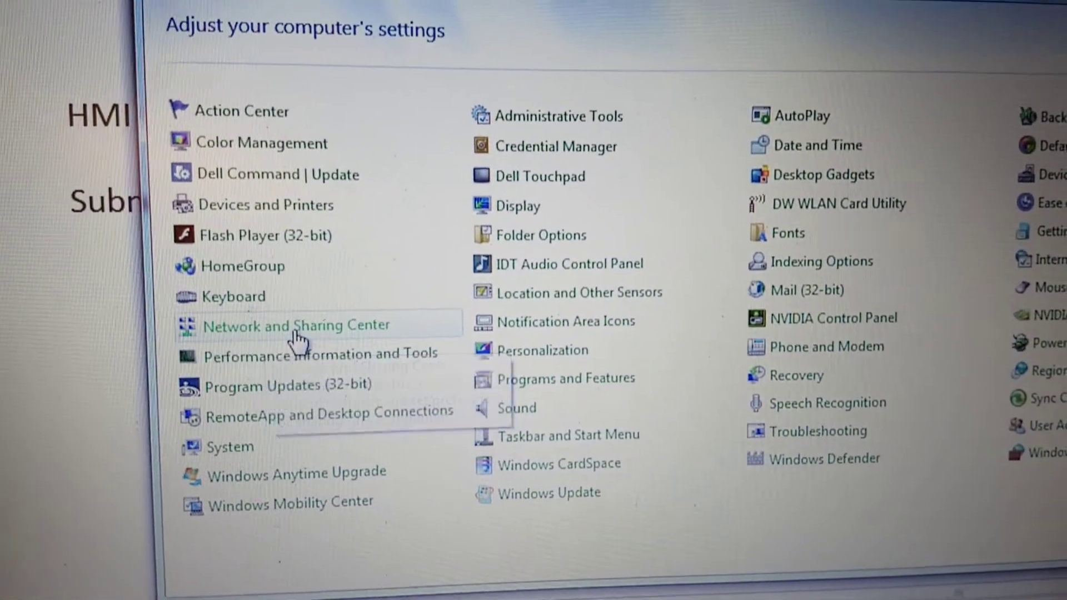
{"action": "left_click", "coordinate": [295, 325]}
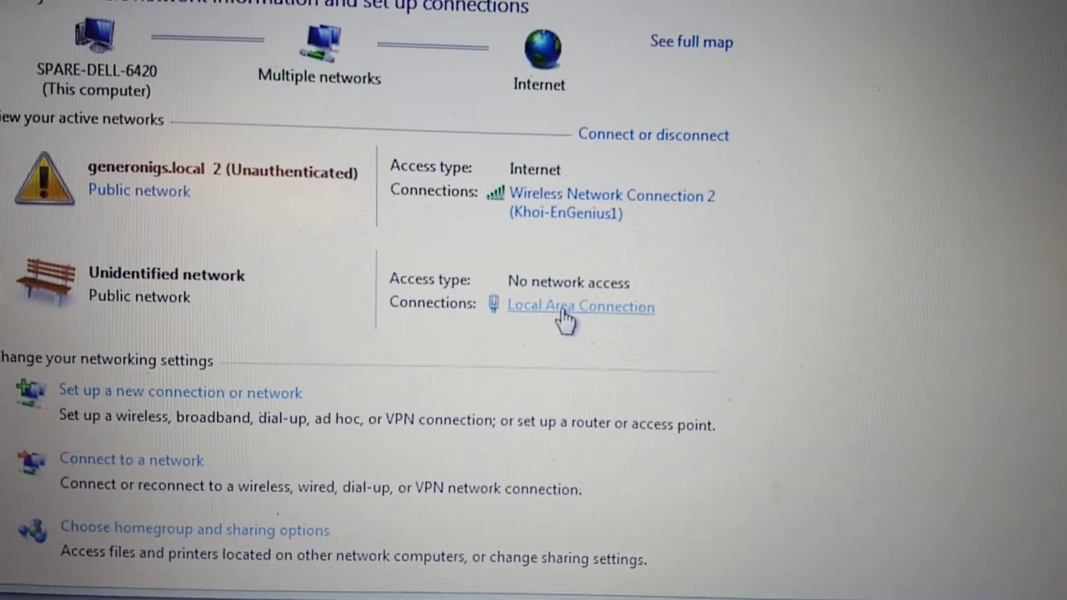
{"action": "left_click", "coordinate": [579, 307]}
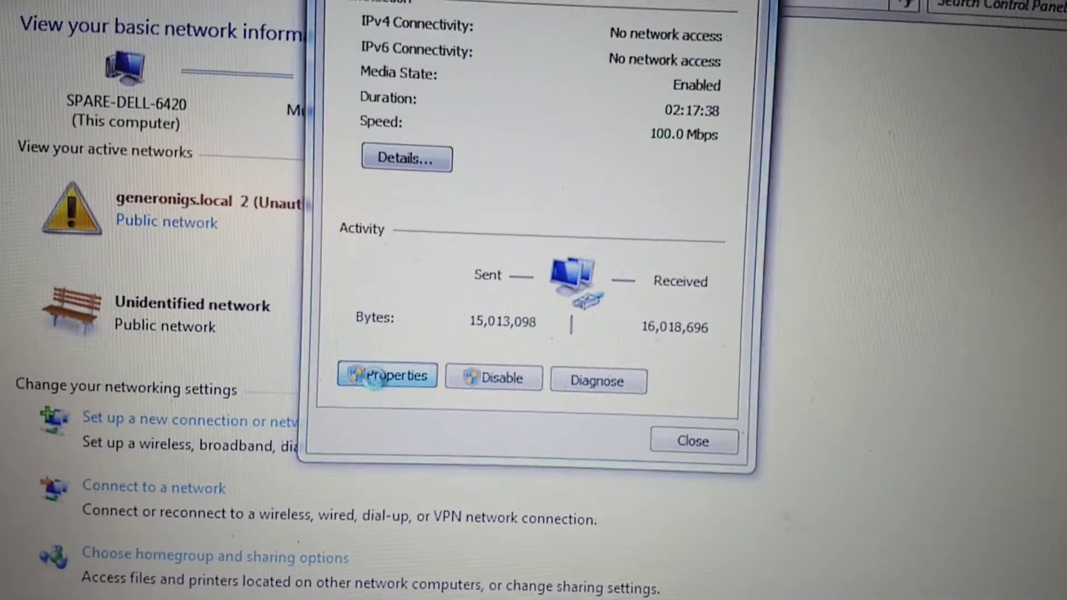
{"action": "left_click", "coordinate": [387, 374]}
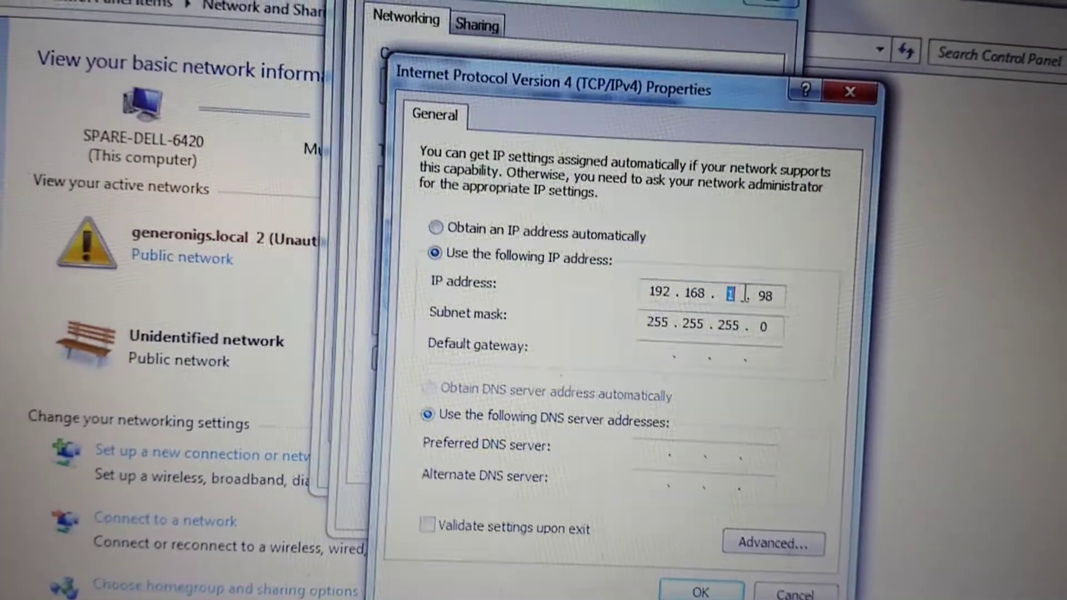
Set the wired connection's IPv4 address to 192.168.0.98 with subnet 255.255.255.0 and close the dialogs
{"action": "type", "text": "0"}
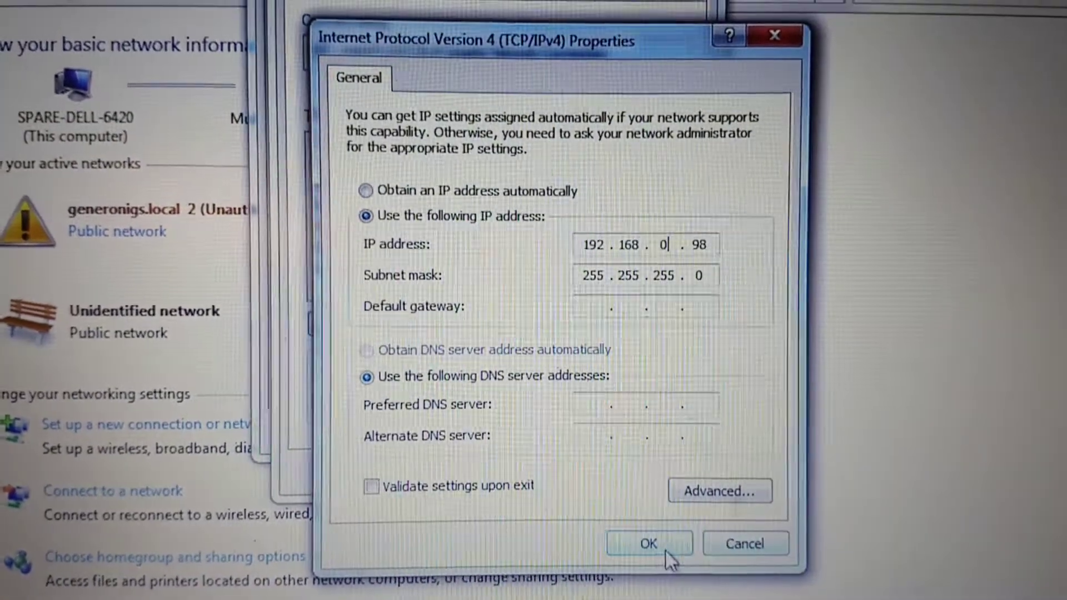
{"action": "left_click", "coordinate": [648, 543]}
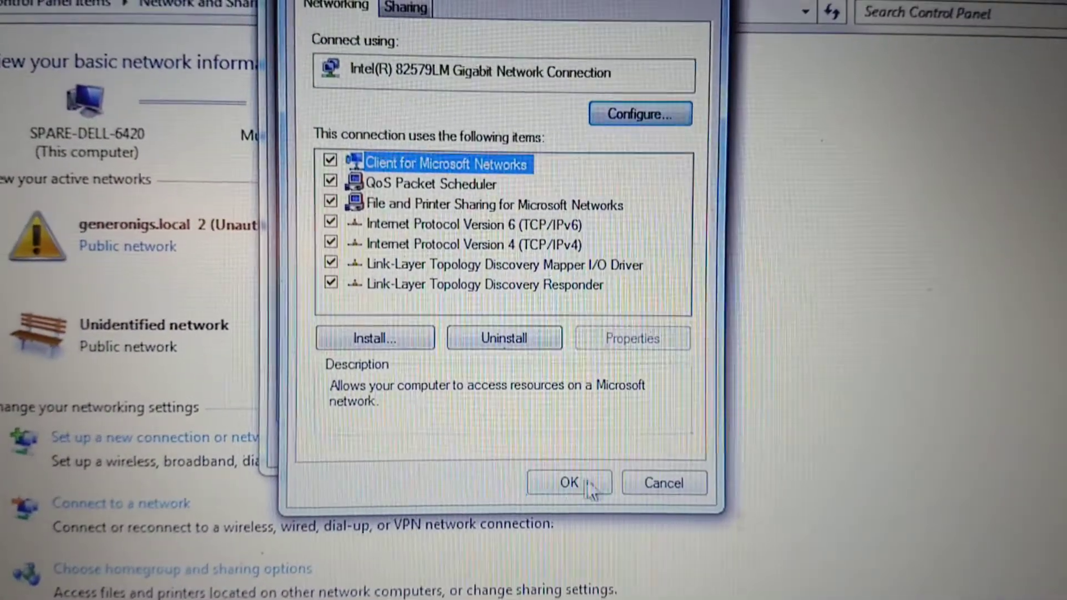
{"action": "left_click", "coordinate": [570, 483]}
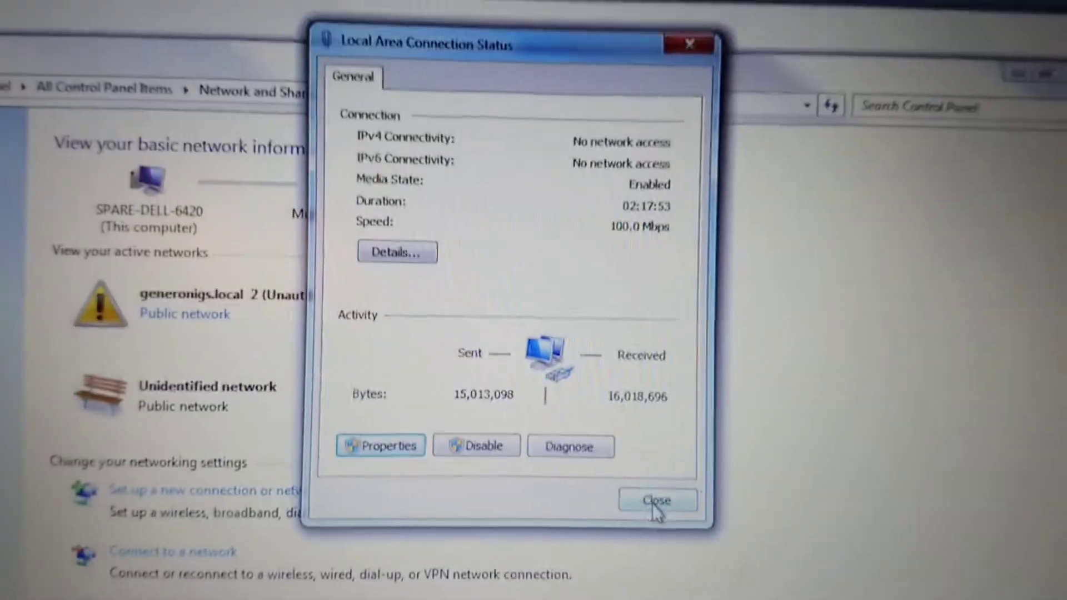
{"action": "left_click", "coordinate": [657, 500]}
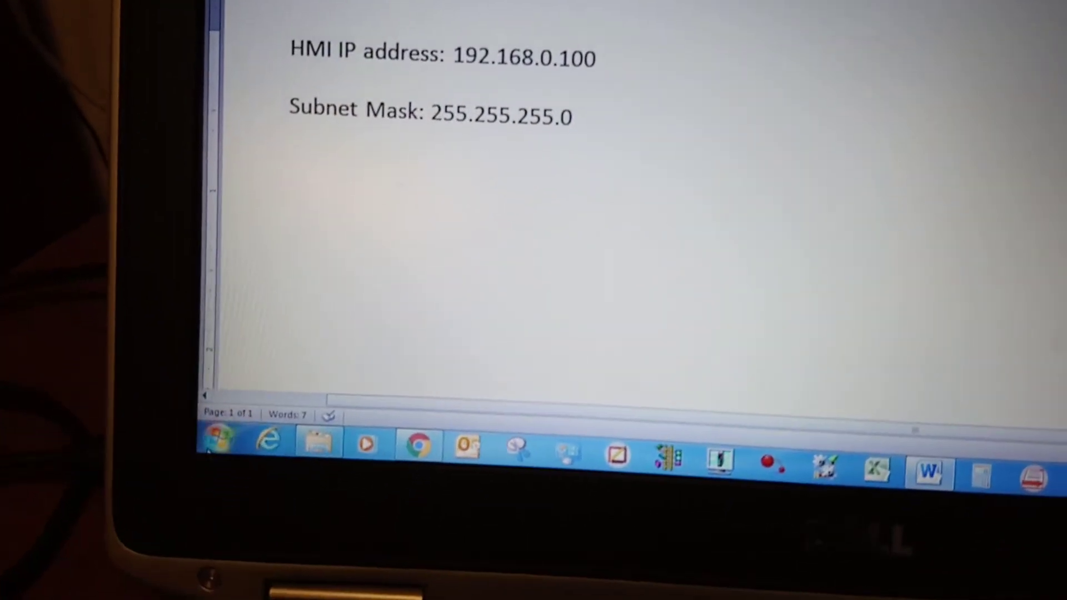
Launch cmd.exe from the Start menu search to get a Command Prompt
{"action": "left_click", "coordinate": [217, 439]}
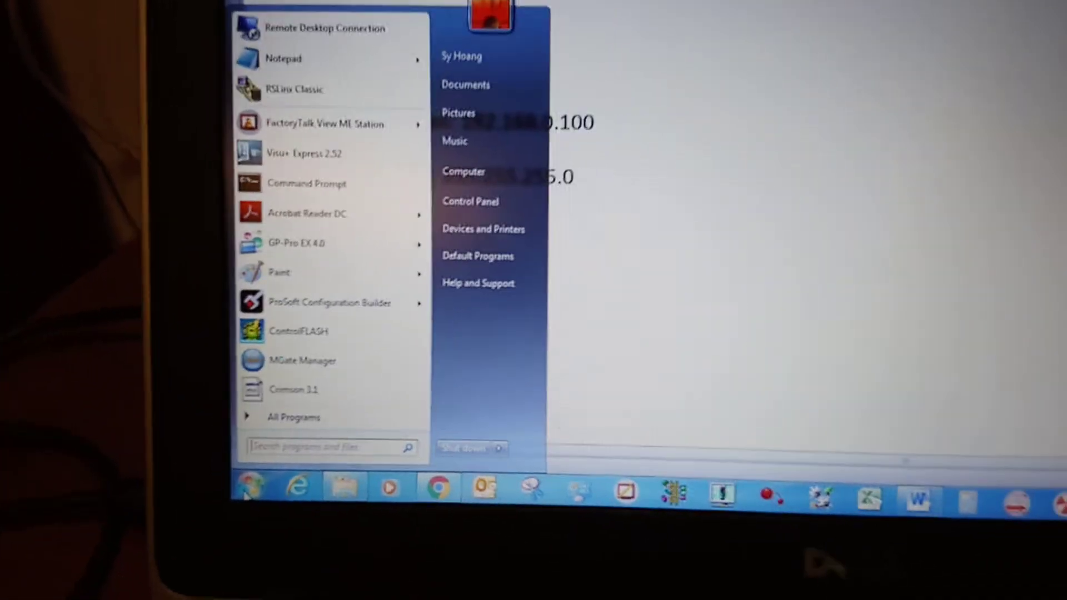
{"action": "type", "text": "cm"}
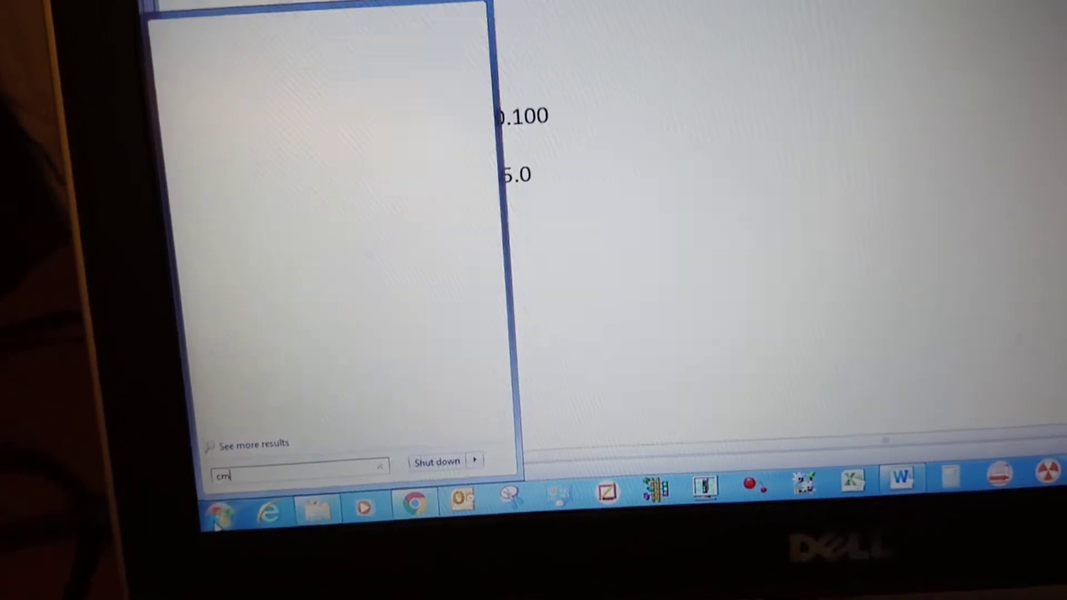
{"action": "type", "text": "d"}
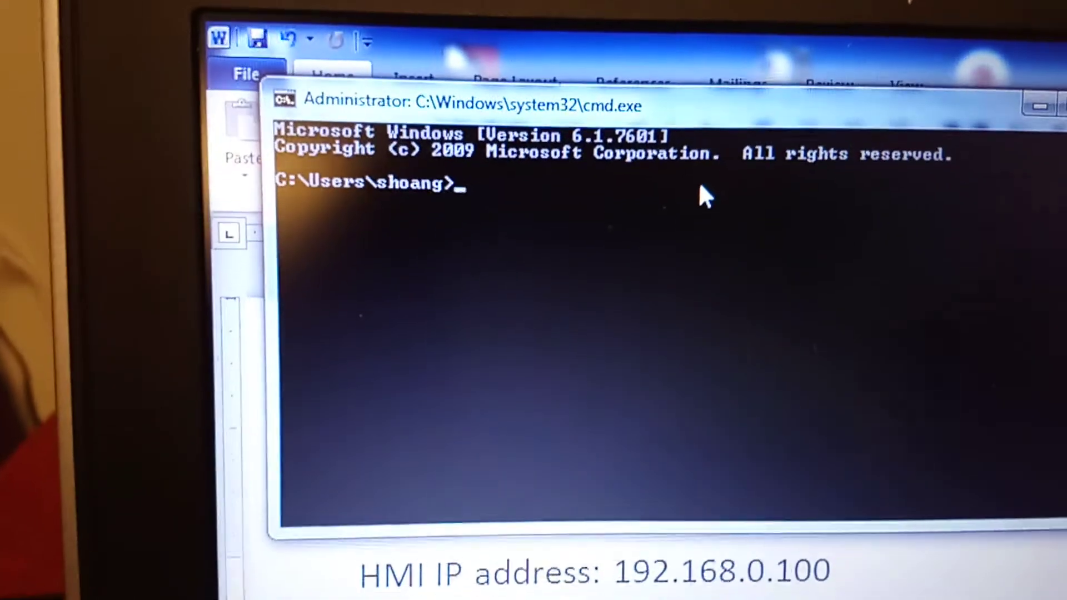
Enter the command 'ping 192.168.0.100' at the prompt without running it yet
{"action": "type", "text": "pin"}
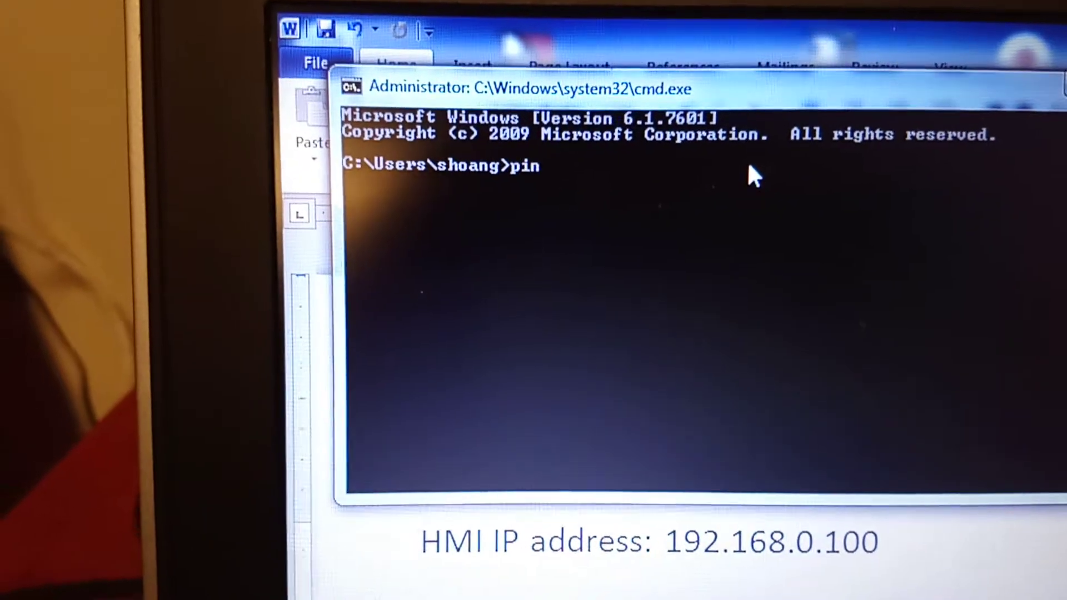
{"action": "type", "text": "g"}
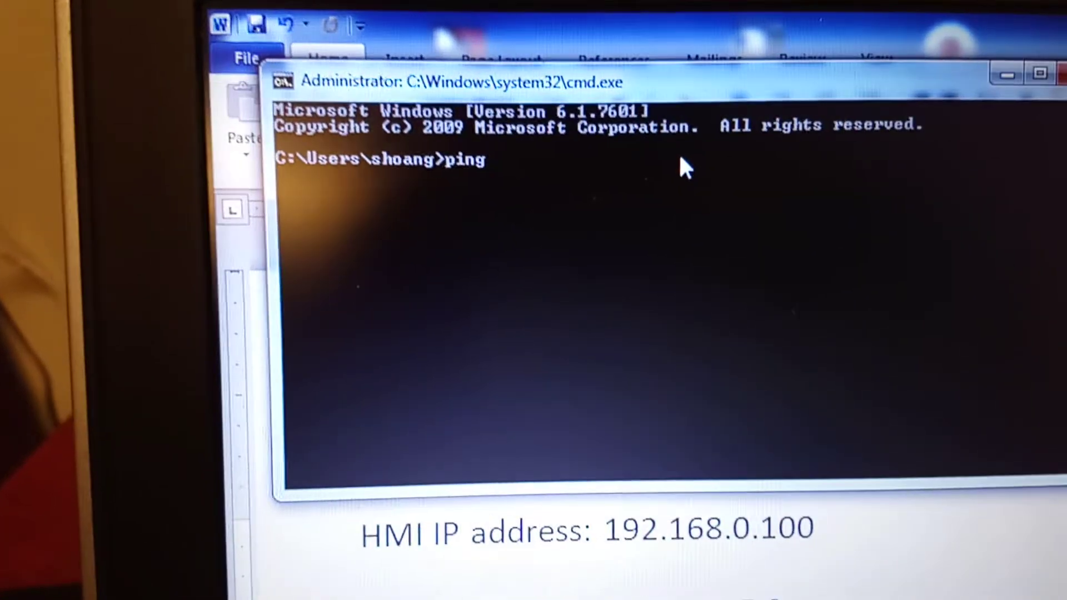
{"action": "type", "text": "19"}
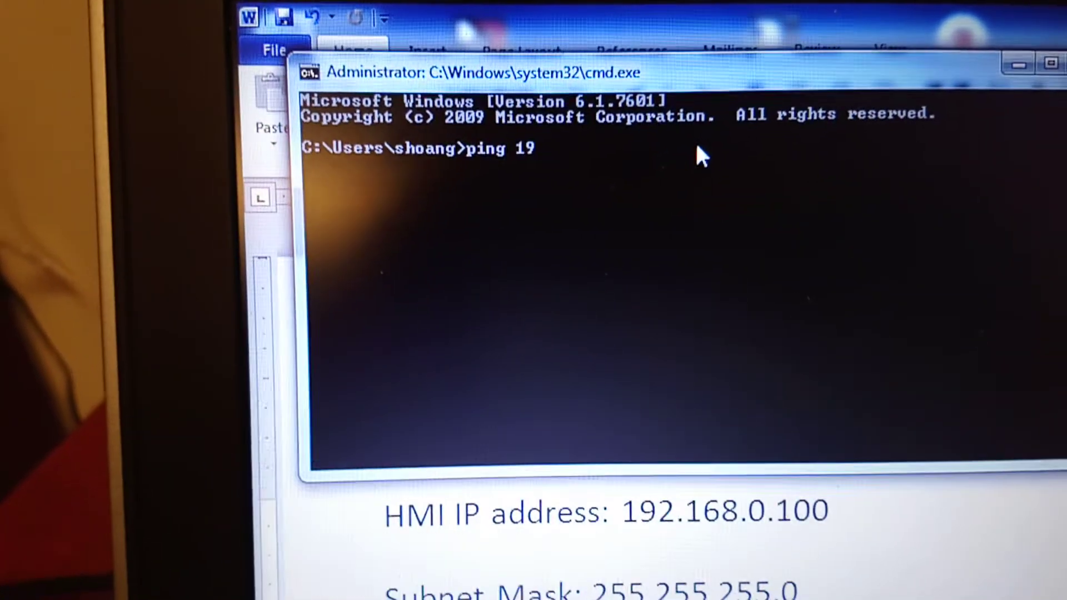
{"action": "type", "text": "2."}
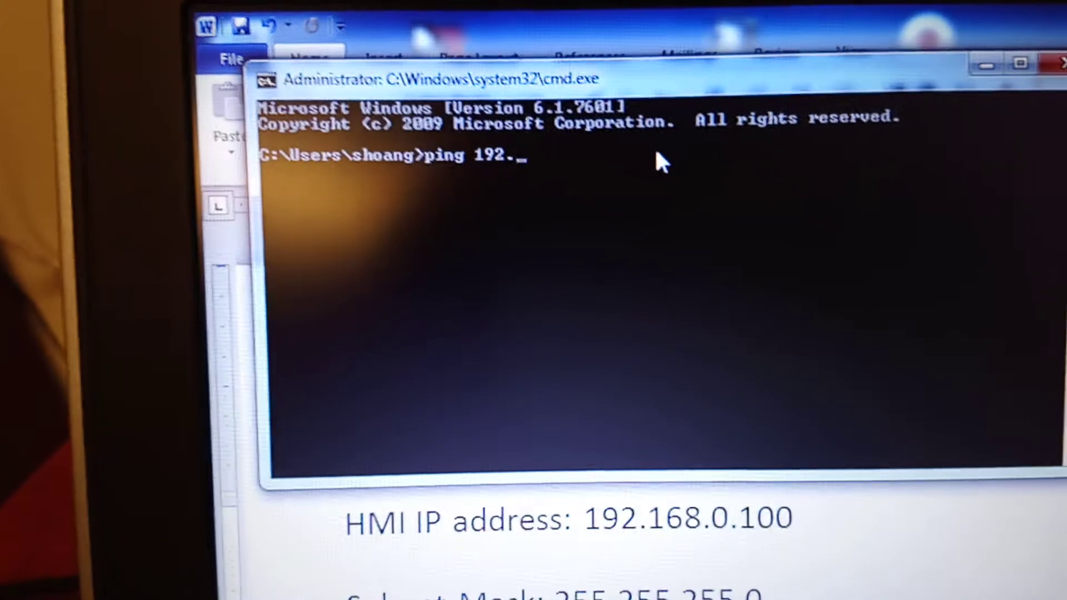
{"action": "type", "text": "168"}
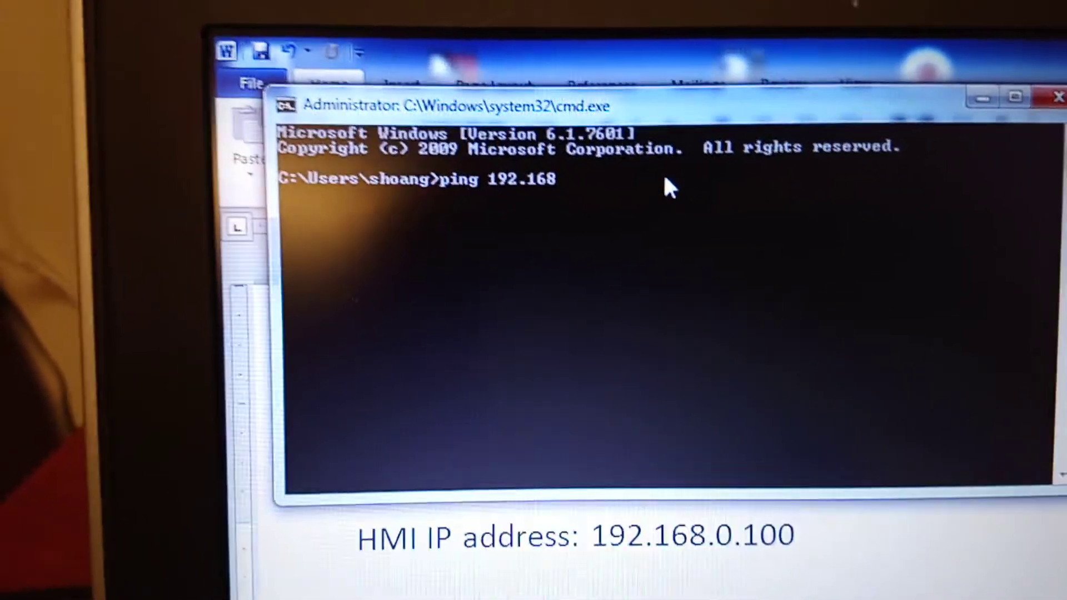
{"action": "type", "text": ".0."}
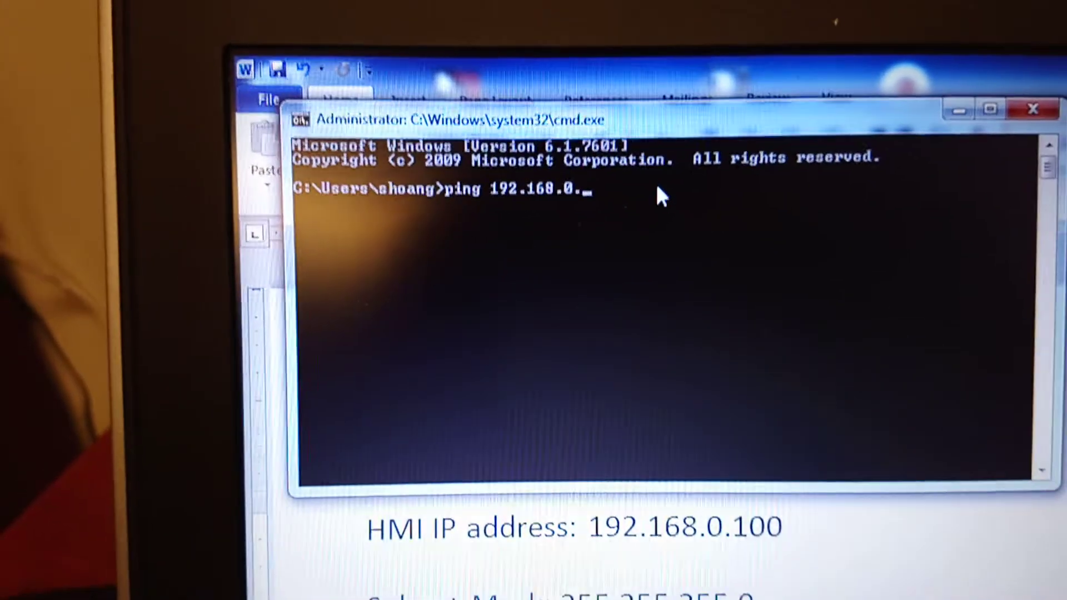
{"action": "type", "text": "100"}
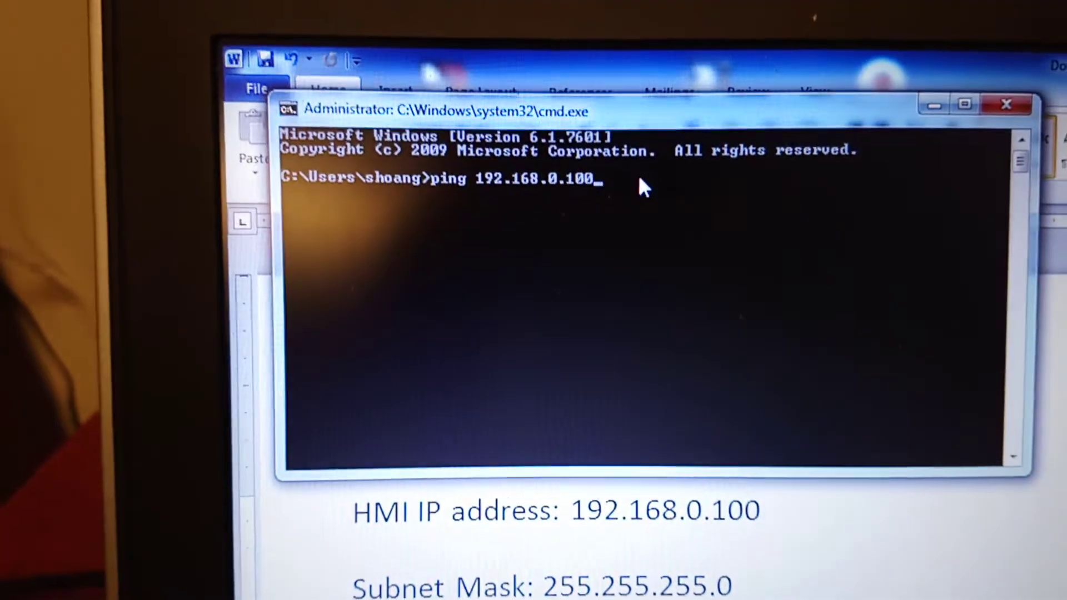